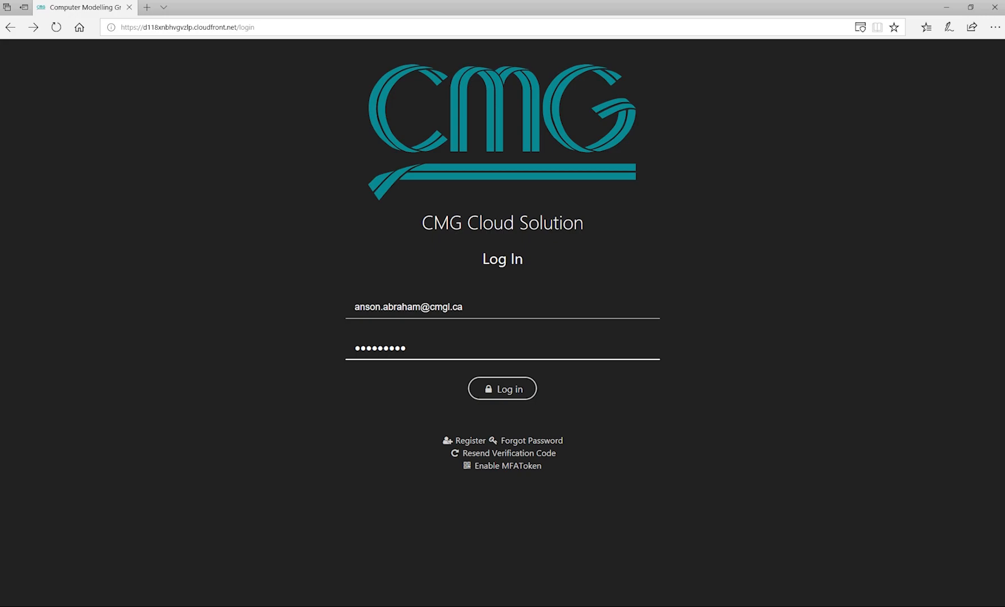
pyautogui.moveTo(835, 416)
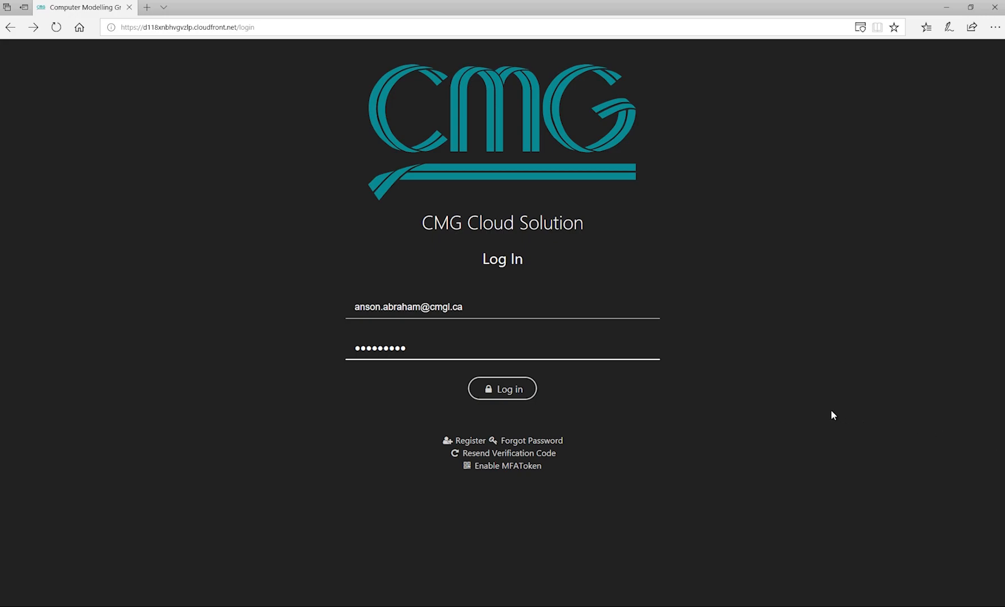
# Log in to CMG Cloud Solution with the entered email and password.
pyautogui.click(502, 389)
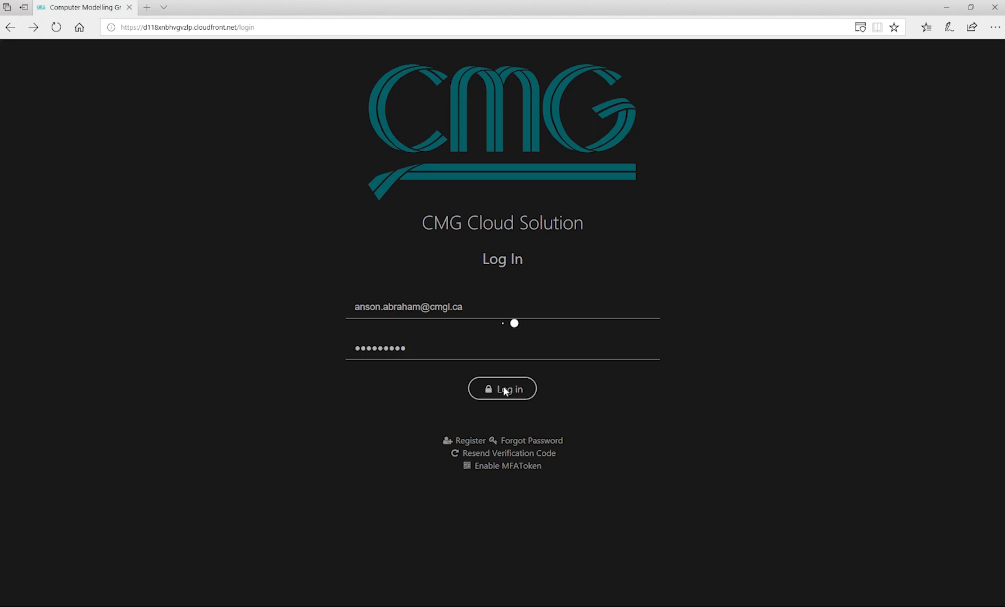
# Review the dashboard activity timeline, then show the Job List with run details.
pyautogui.click(501, 389)
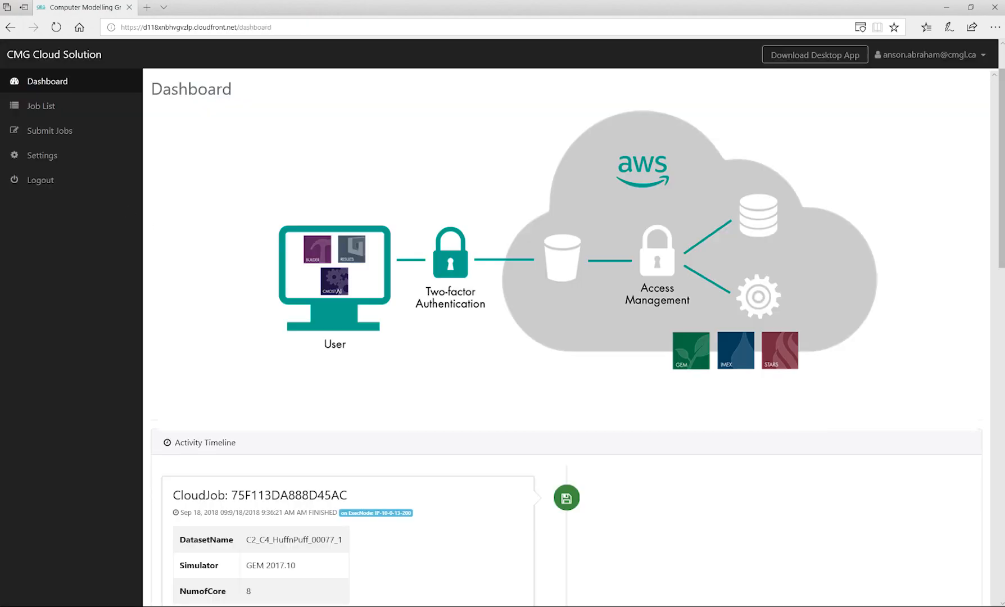
pyautogui.scroll(-3)
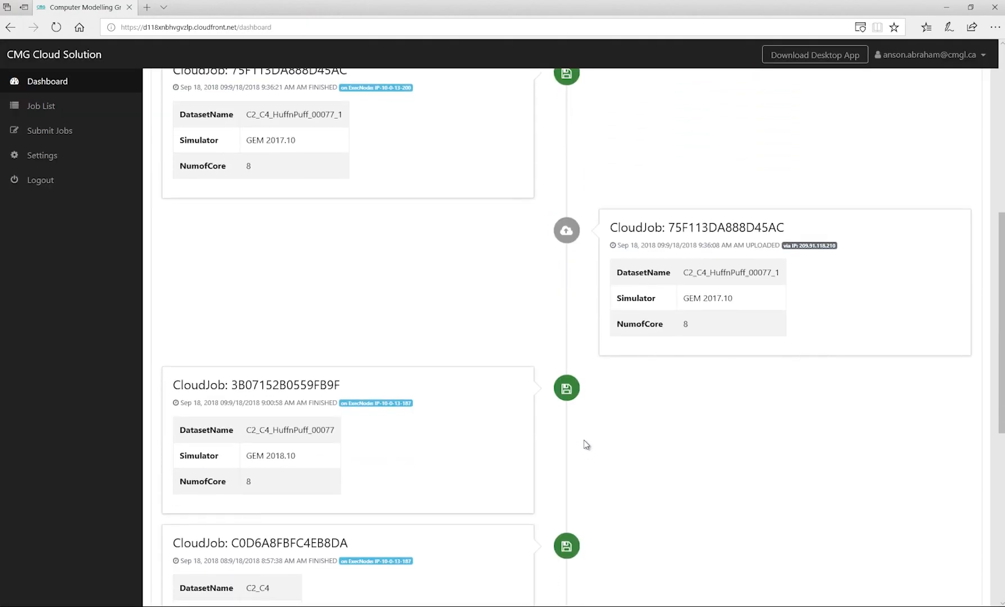
pyautogui.scroll(-3)
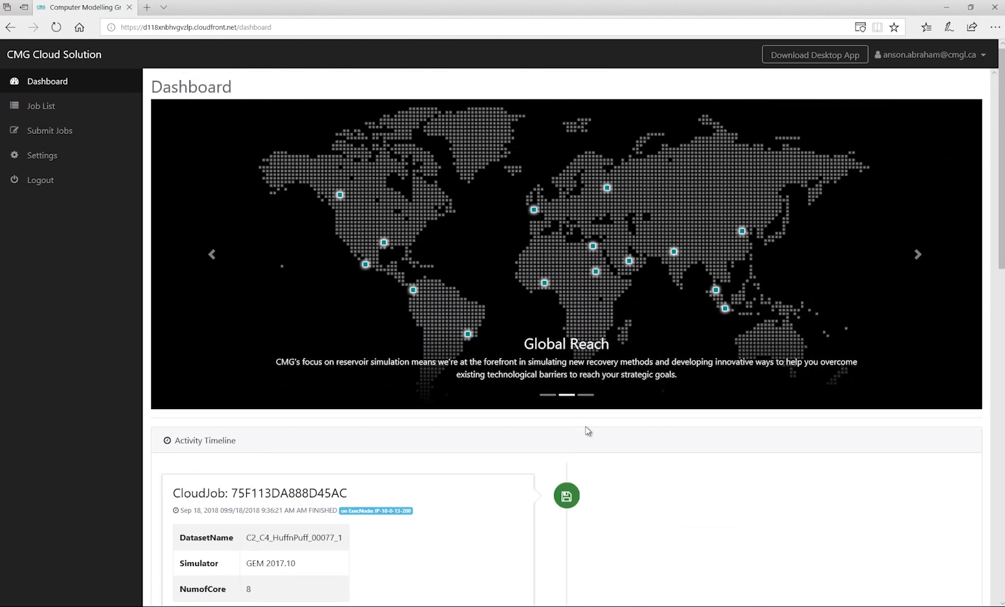
pyautogui.moveTo(171, 222)
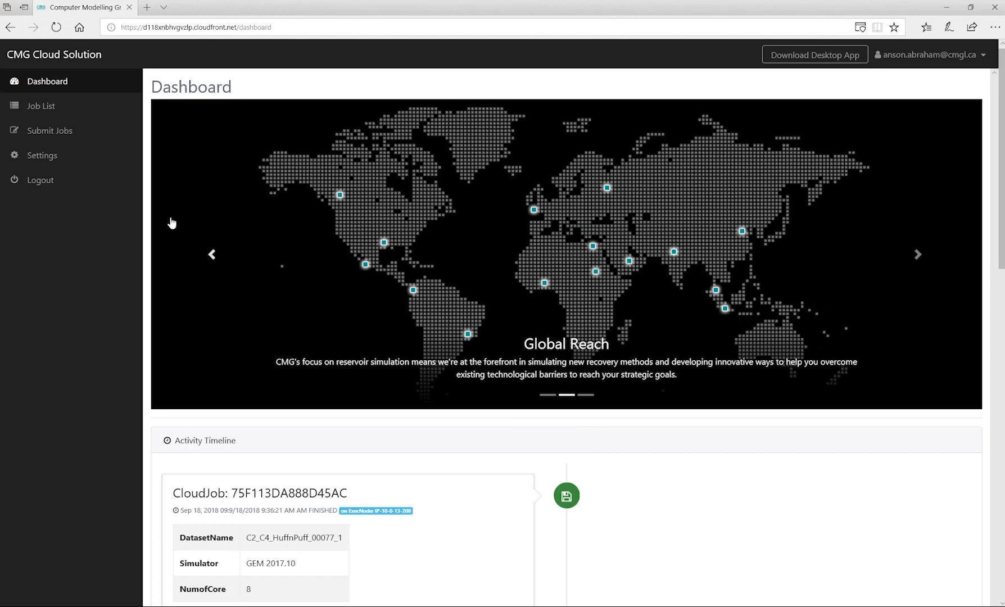
pyautogui.click(43, 105)
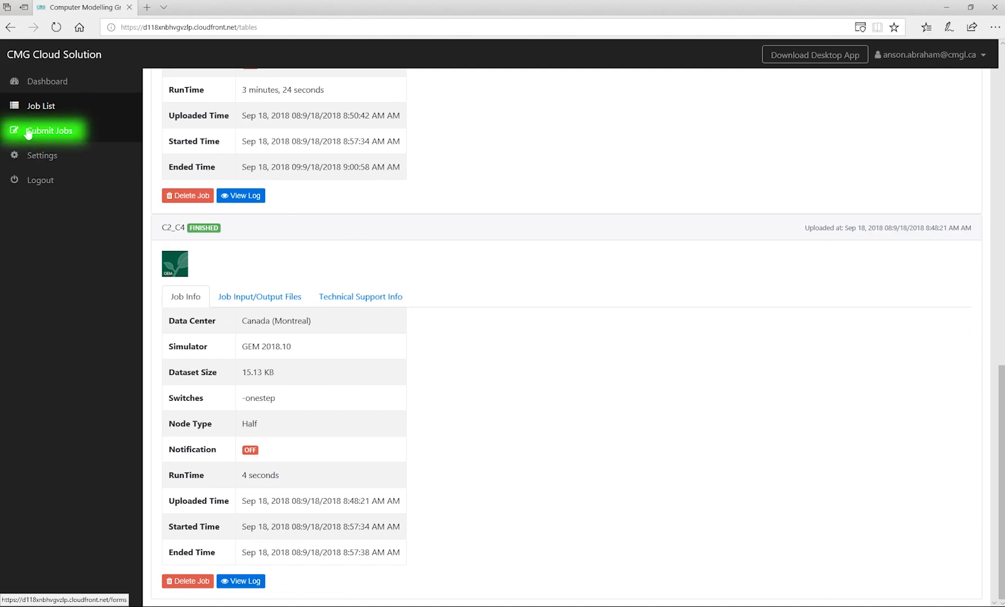
# Show the Submit Jobs form with empty dataset, simulator and version fields.
pyautogui.click(50, 130)
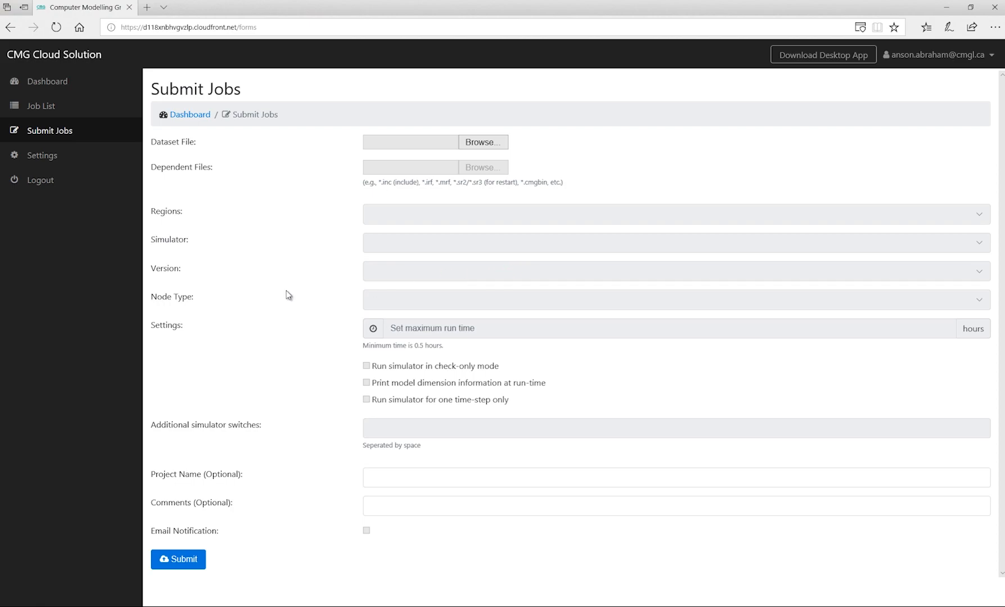
pyautogui.moveTo(285, 292)
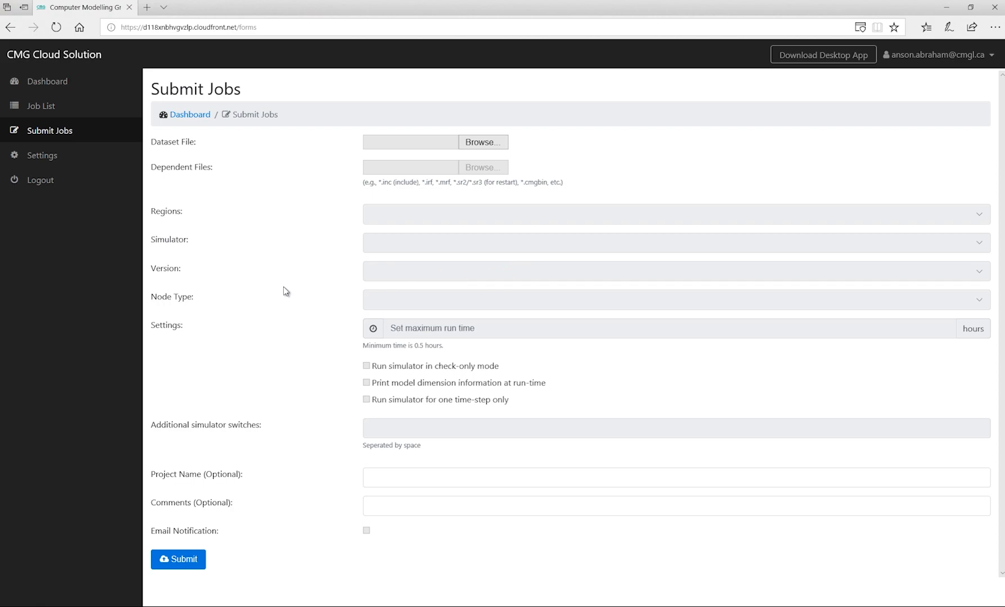
# Show the Settings page for password, MFA token and CMOST session options.
pyautogui.click(43, 155)
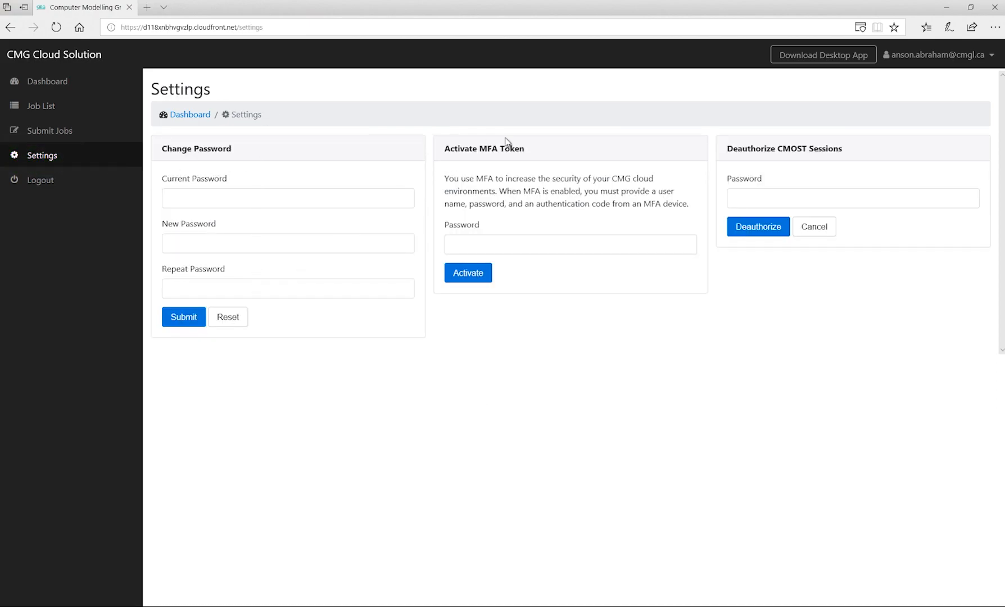
pyautogui.moveTo(518, 292)
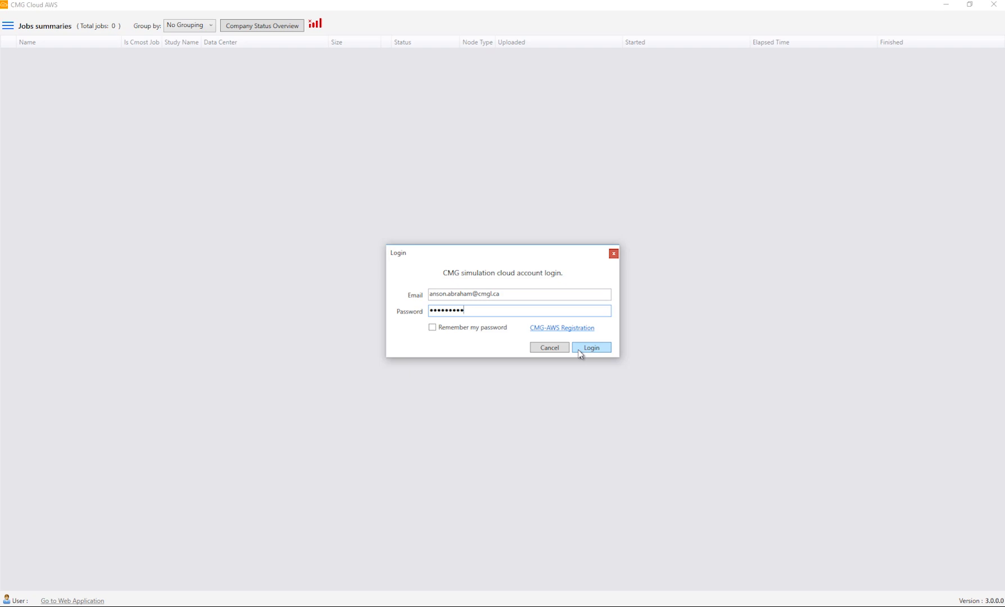
# Log in to the CMG Cloud AWS desktop app, listing the three finished jobs.
pyautogui.click(591, 347)
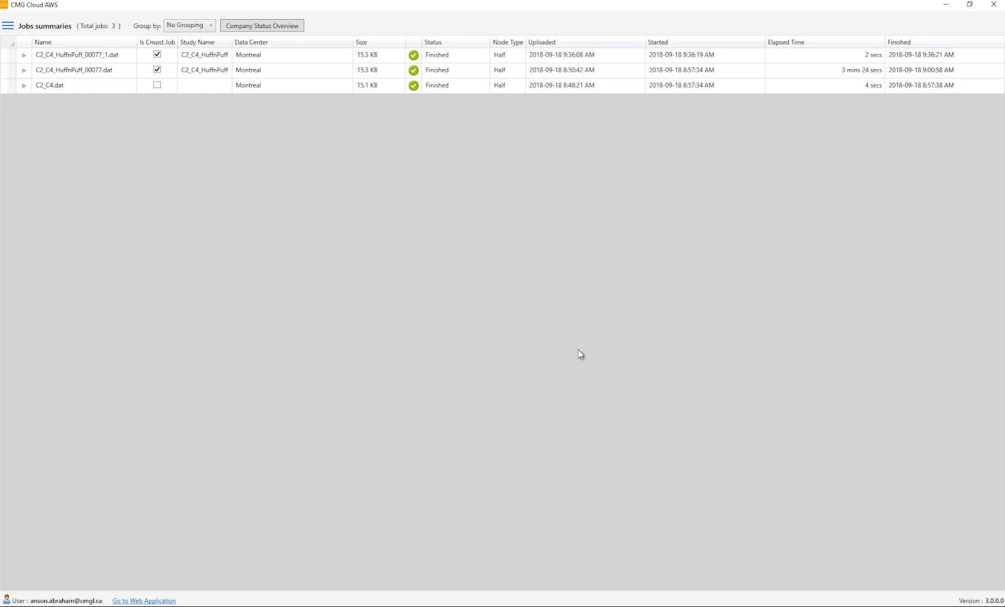
pyautogui.moveTo(181, 233)
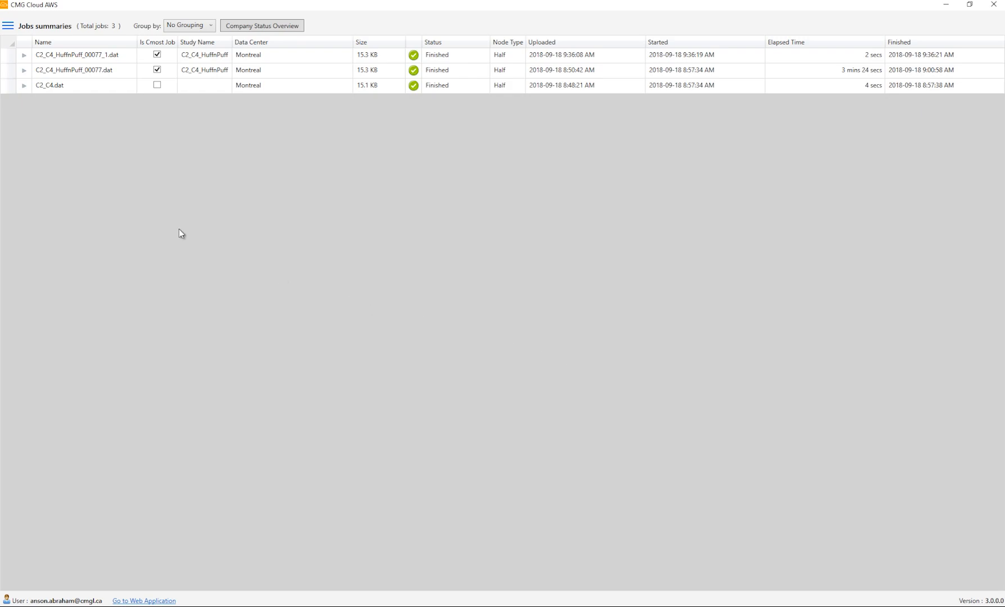
pyautogui.moveTo(161, 223)
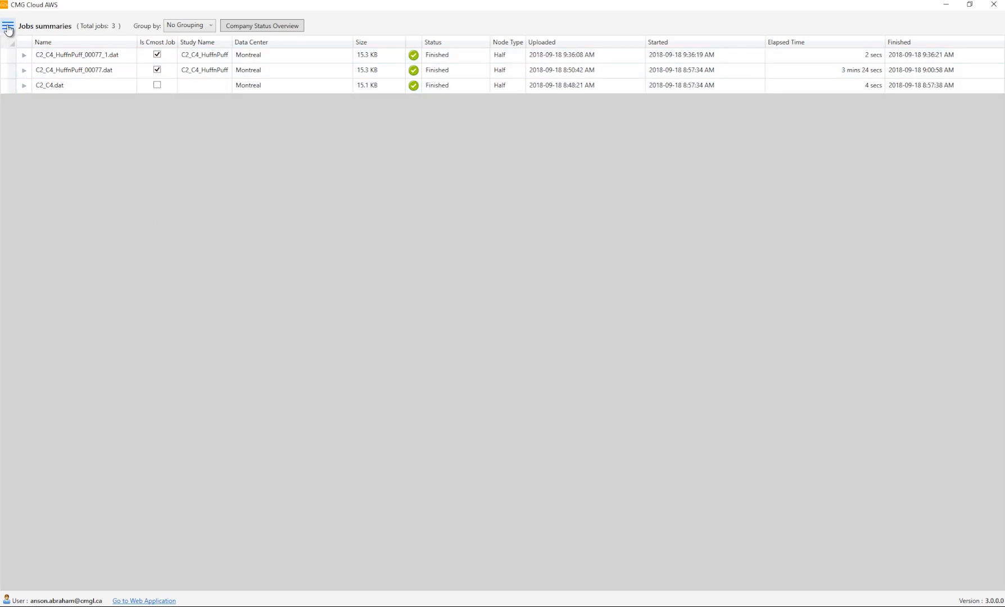
# Choose D:\DEMO\Demo.dat as the dataset, detecting Porosity, Permeability and Component .inc files.
pyautogui.click(7, 26)
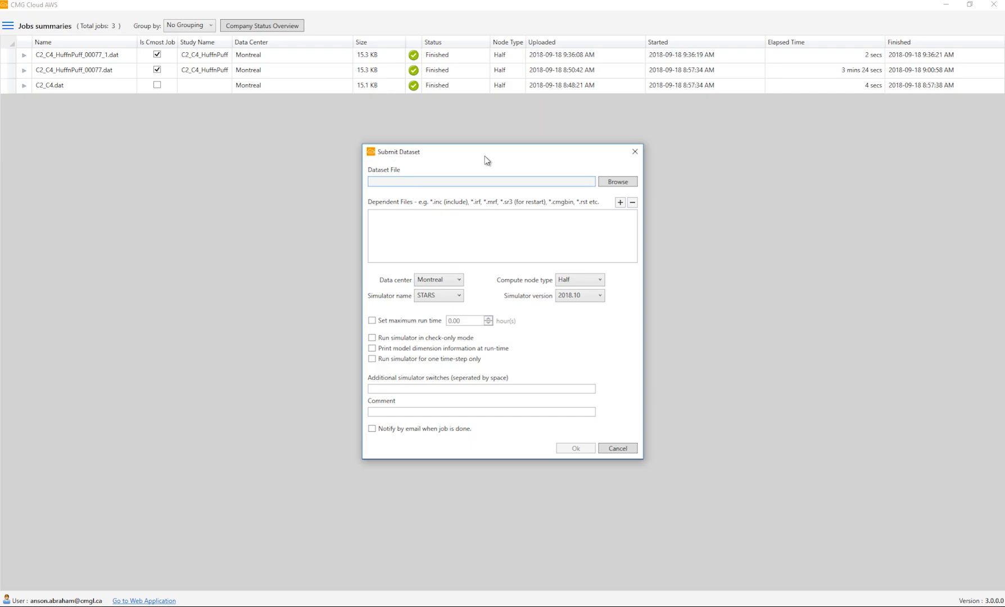
pyautogui.moveTo(625, 170)
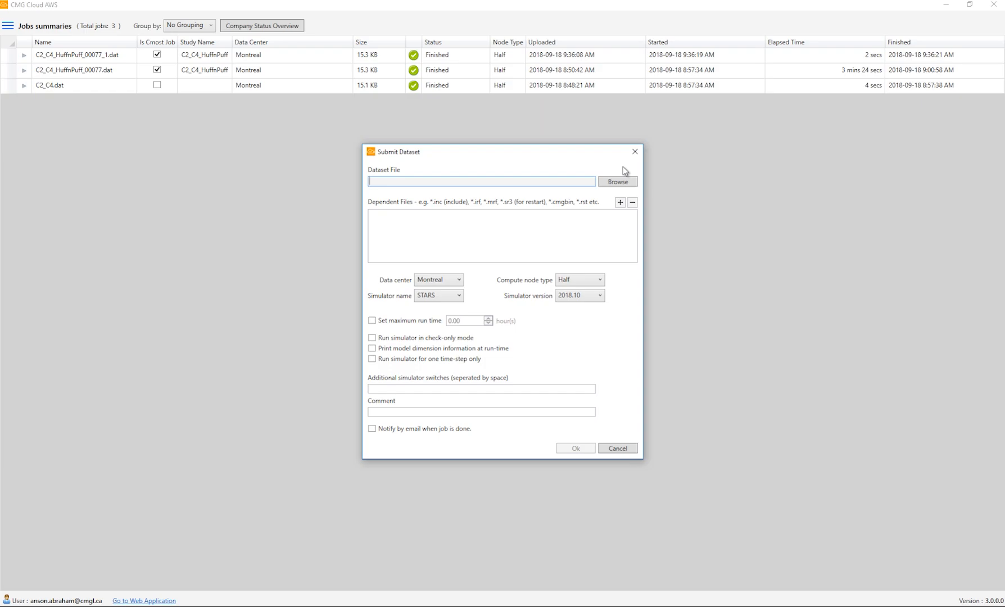
pyautogui.click(618, 181)
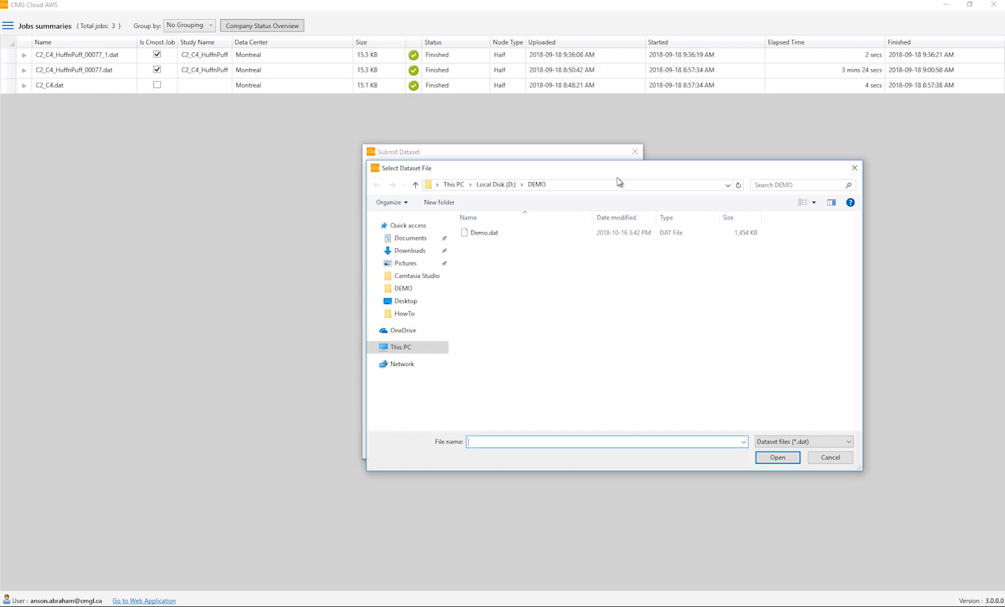
pyautogui.click(485, 232)
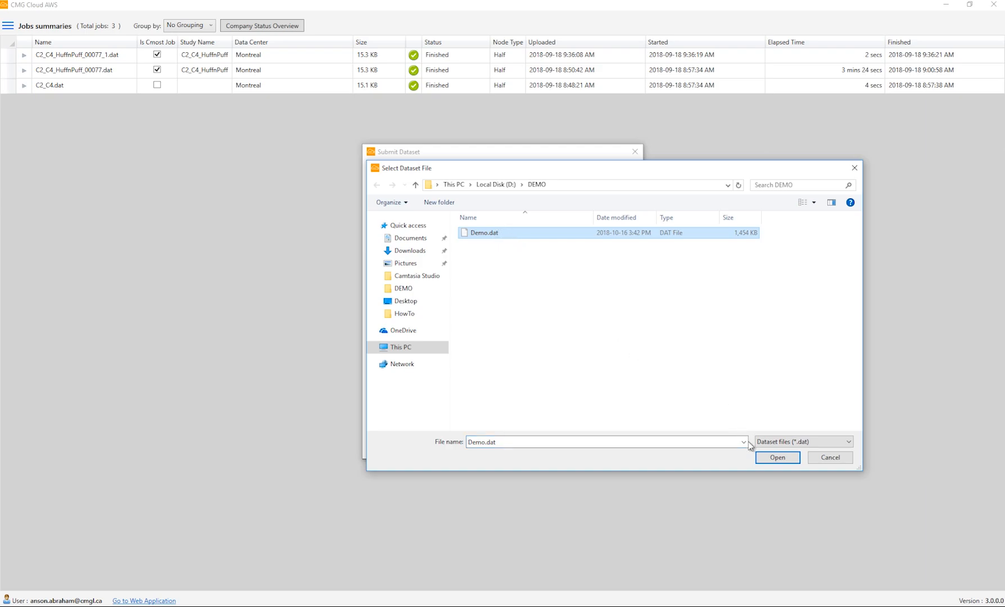
pyautogui.click(777, 457)
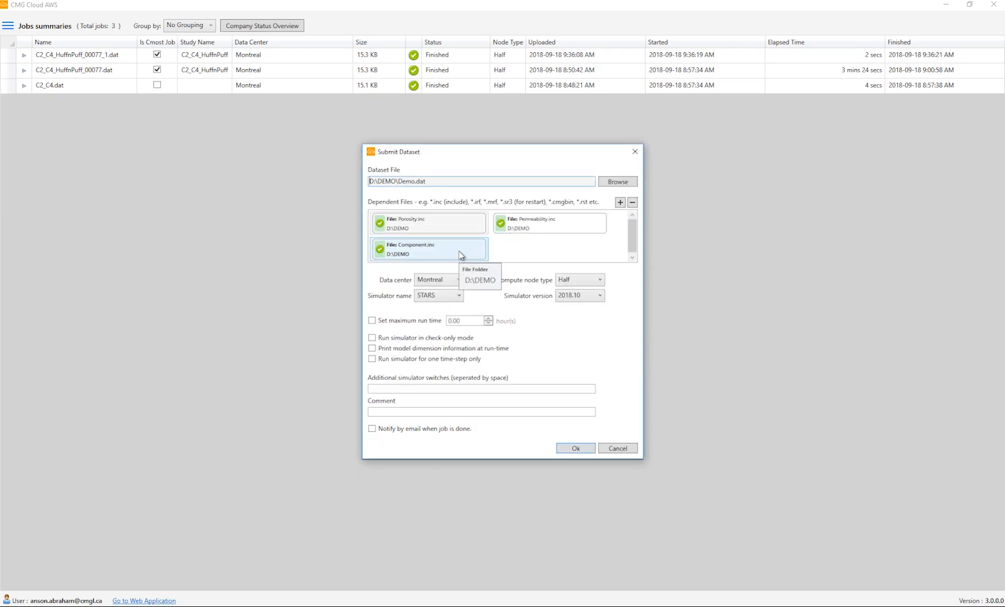
pyautogui.moveTo(470, 255)
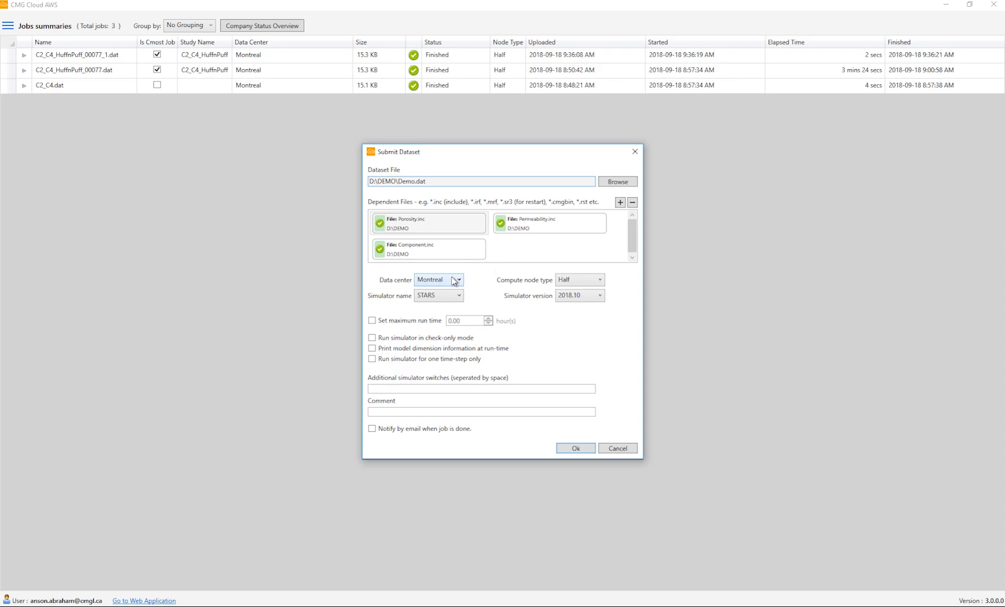
pyautogui.click(457, 280)
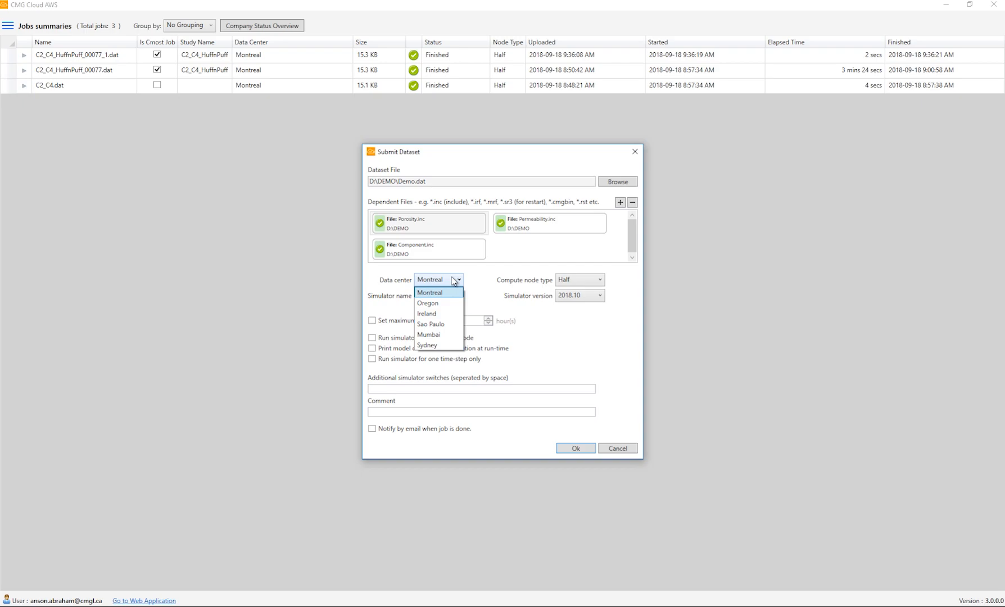
pyautogui.click(430, 293)
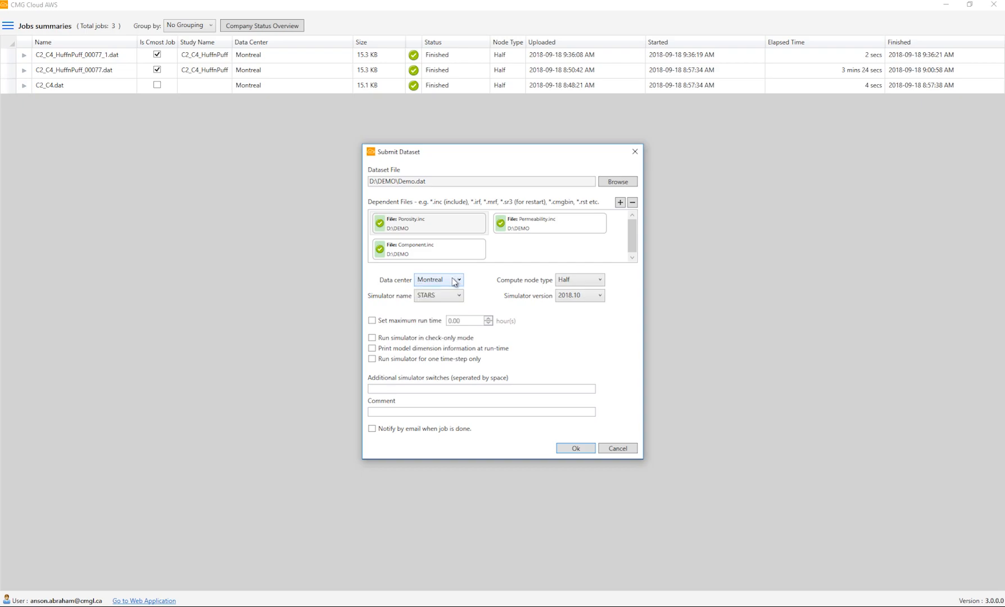
pyautogui.click(578, 280)
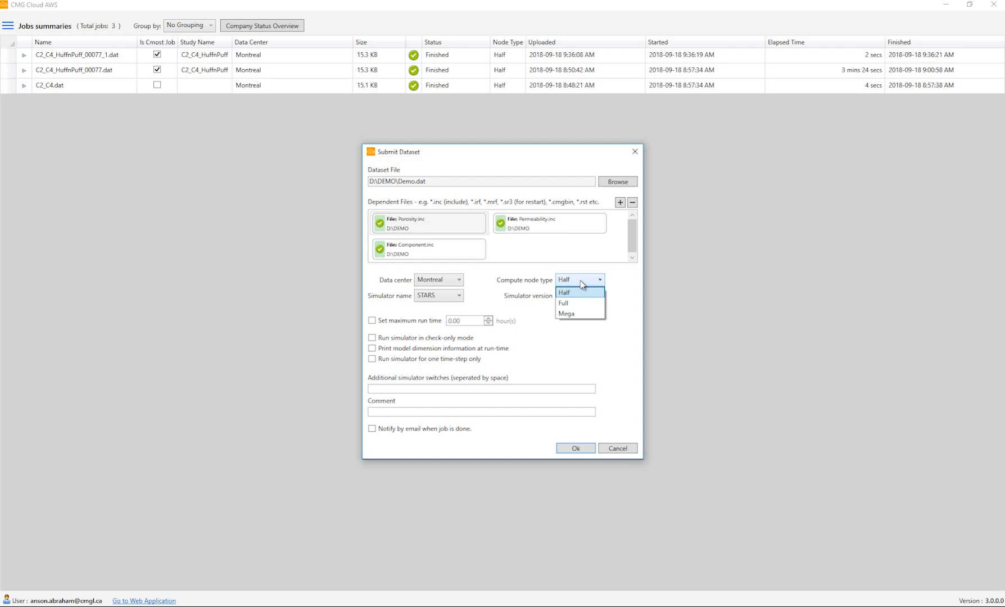
pyautogui.click(563, 292)
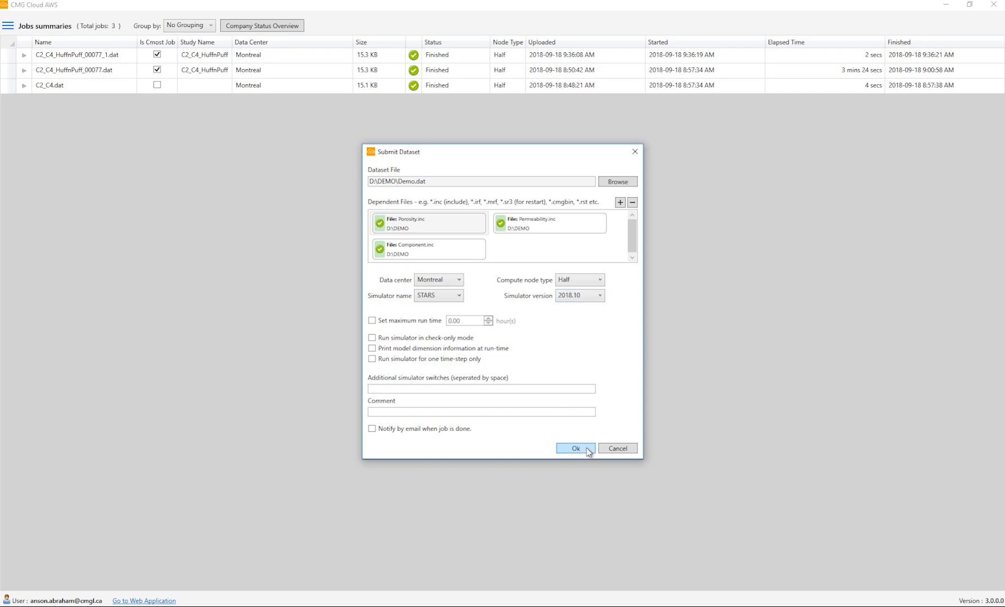
pyautogui.click(574, 448)
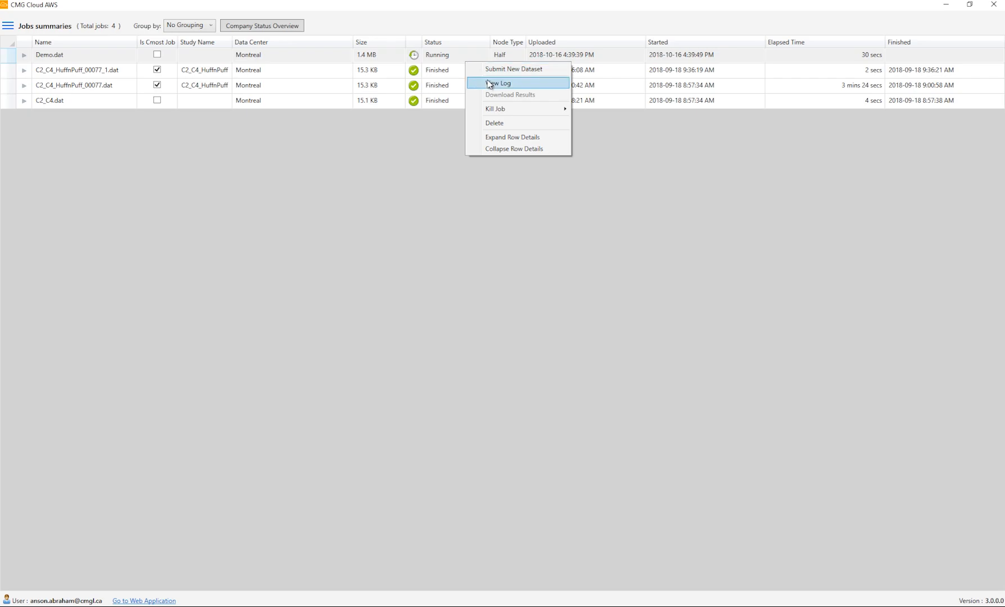
# View the running Demo.dat job's STARS log, then close the Log Viewer.
pyautogui.click(501, 83)
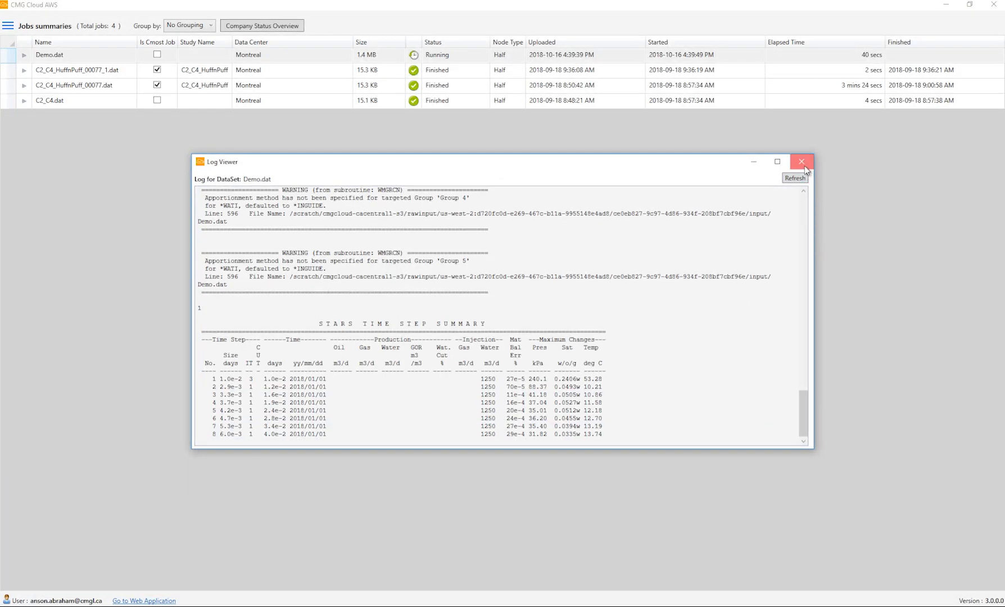
pyautogui.click(801, 161)
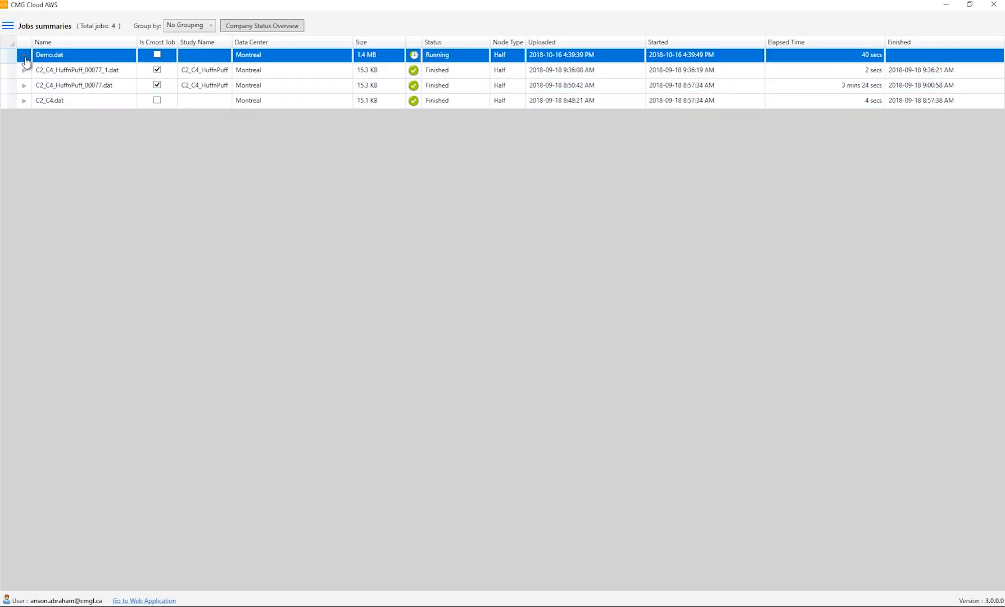
# Set D:\DEMO as Demo.dat's local folder and download its SR3 results there.
pyautogui.click(23, 62)
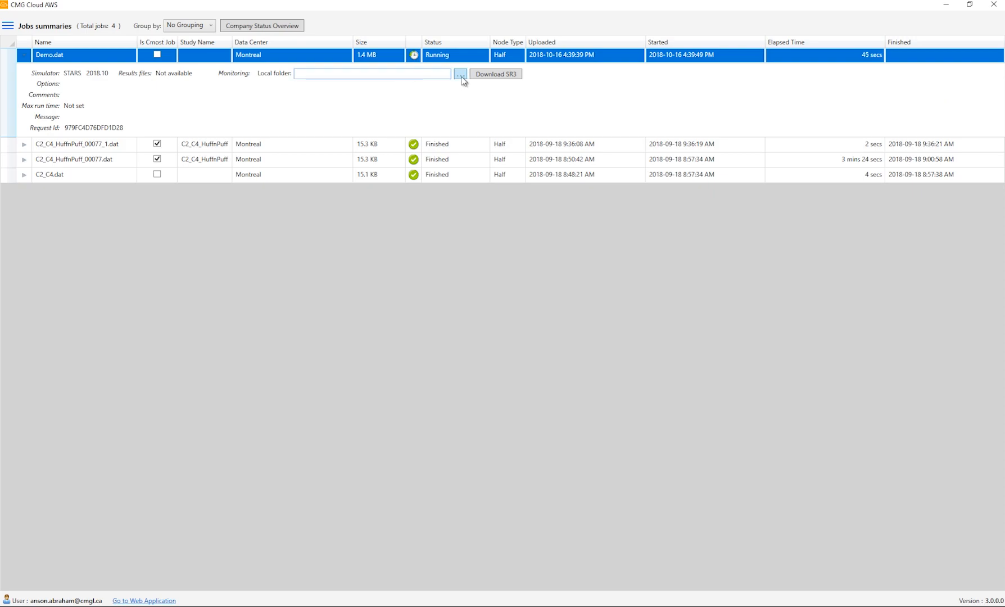
pyautogui.click(459, 74)
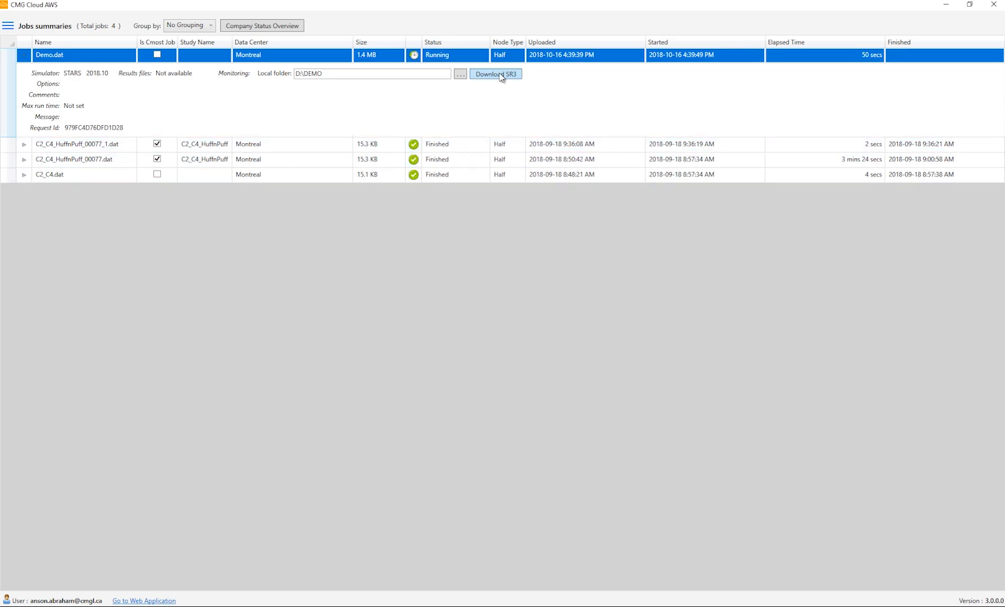
pyautogui.click(496, 74)
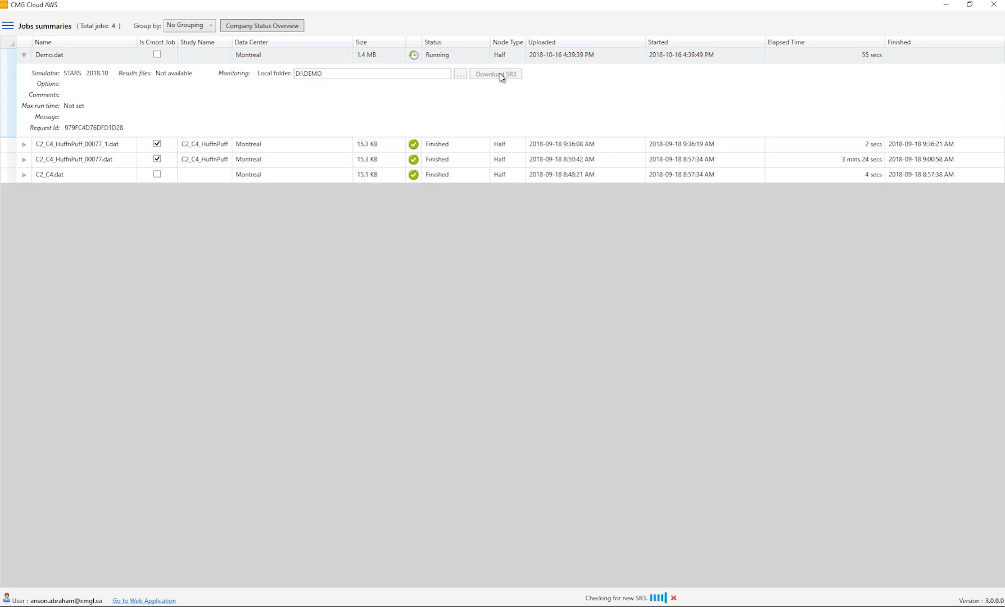
pyautogui.click(495, 75)
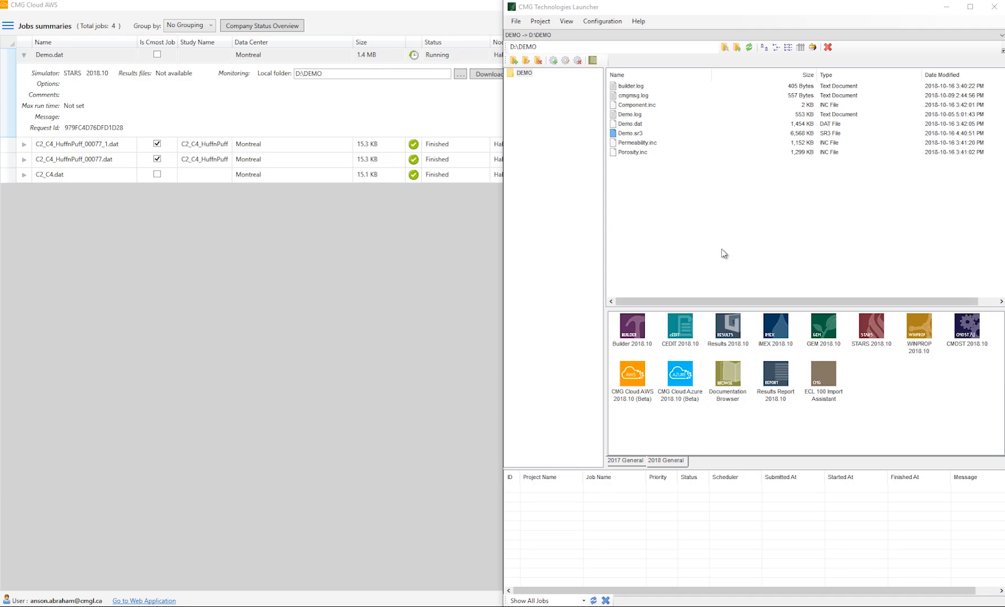
# Load D:\DEMO\Demo.sr3 in CMG Results from the Launcher.
pyautogui.doubleClick(629, 134)
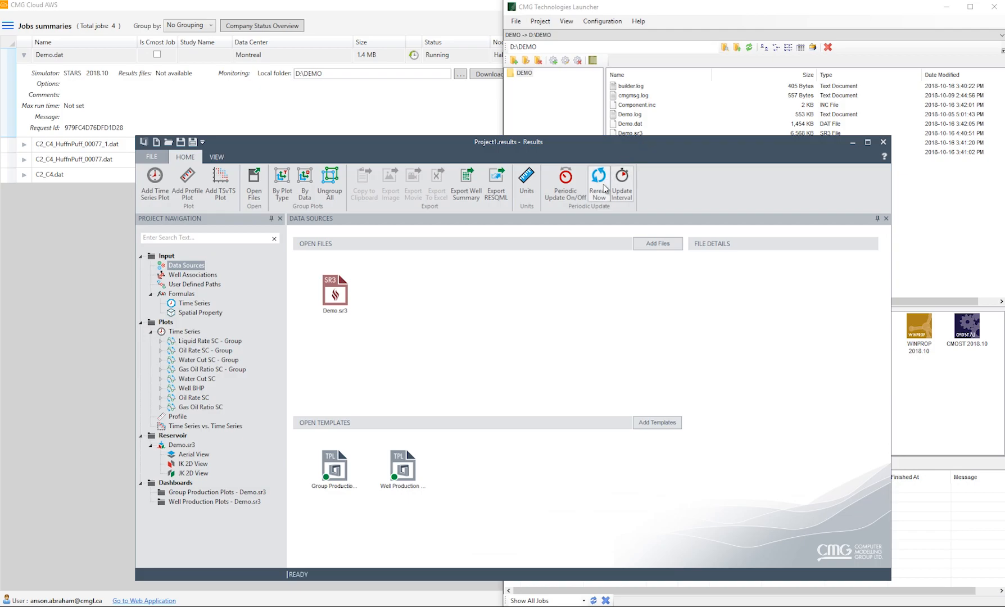
pyautogui.moveTo(598, 178)
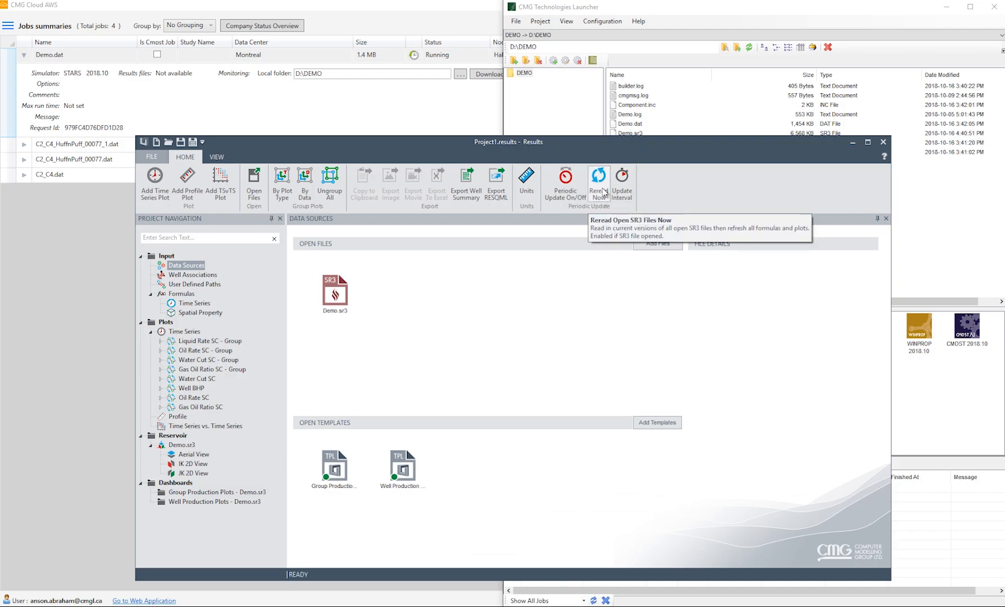